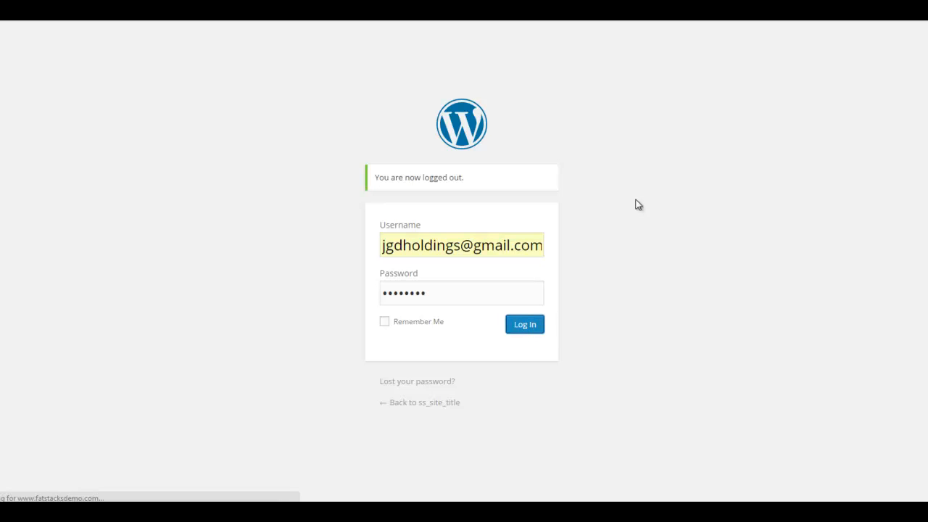
mouse_move(359, 219)
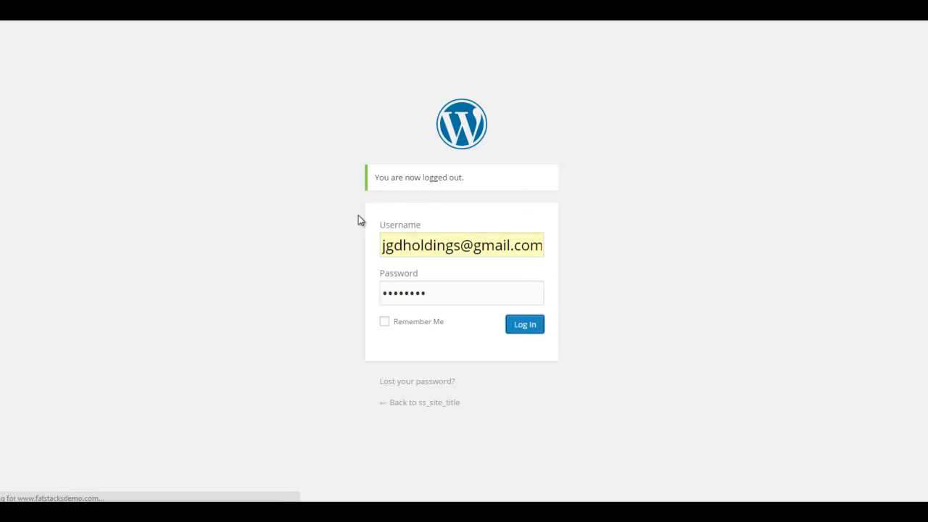
mouse_move(192, 197)
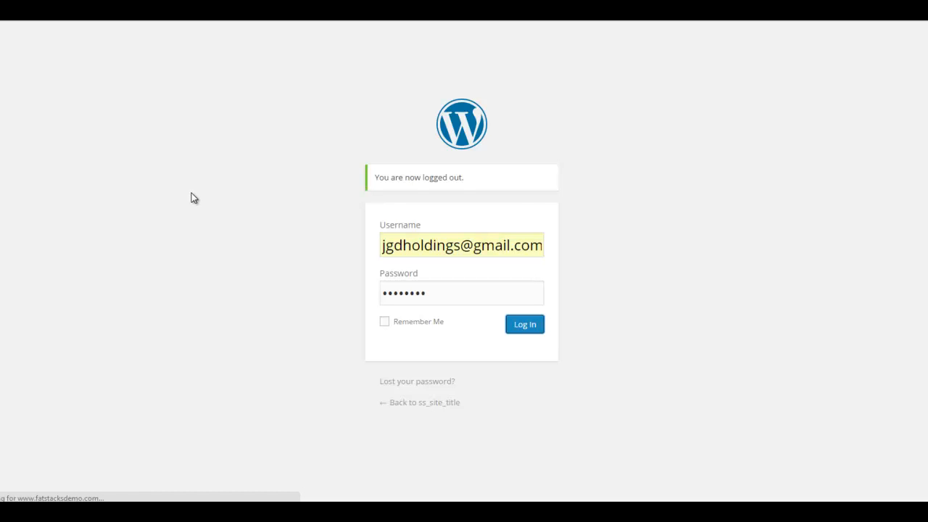
- Log in to reach the WordPress admin dashboard
left_click(524, 324)
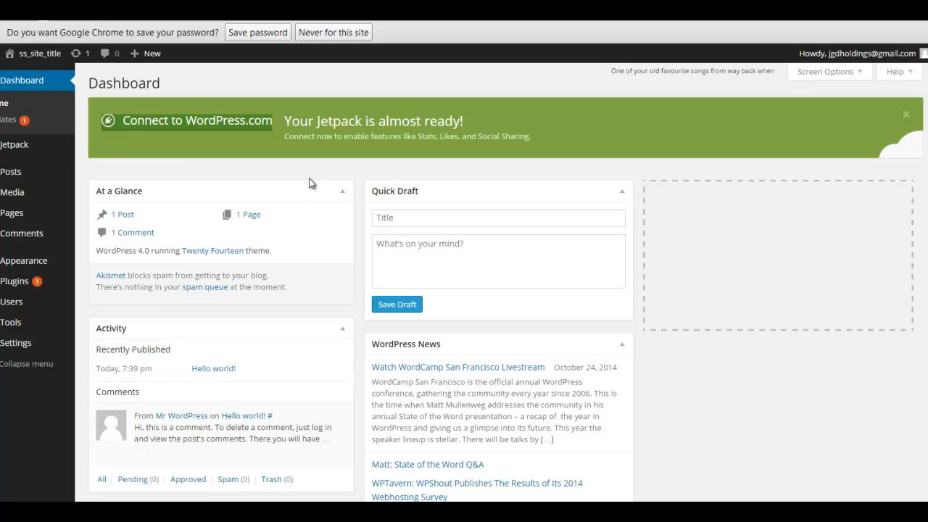
mouse_move(206, 150)
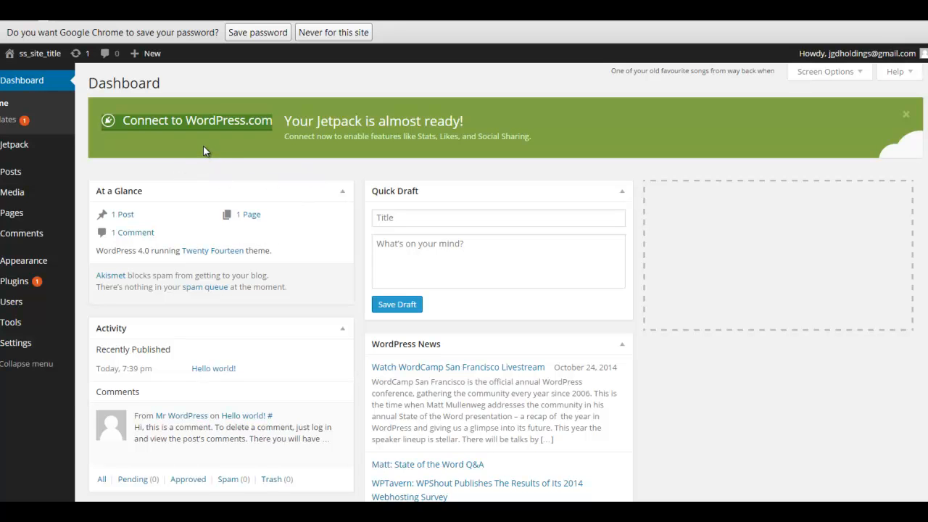
mouse_move(24, 261)
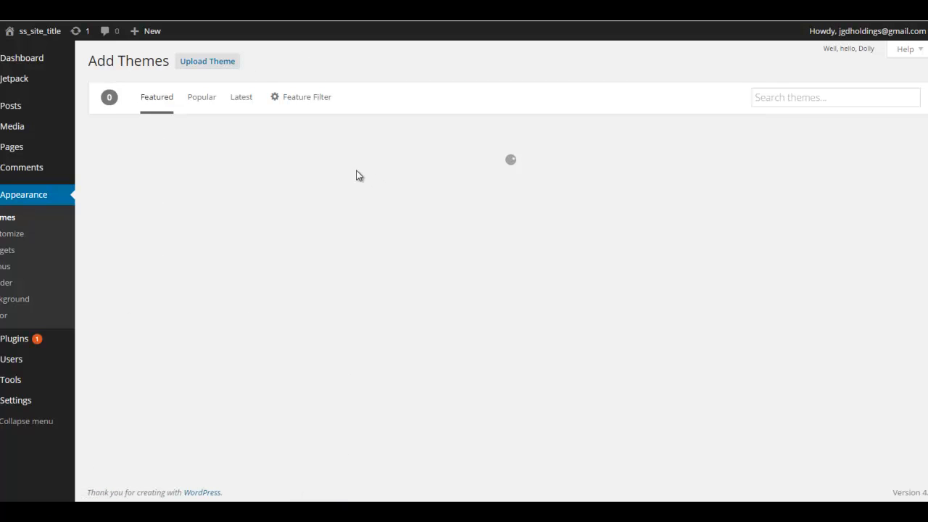
- Upload genesis.2.0.1.zip and install the Genesis 2.0.1 theme without activating it
left_click(207, 61)
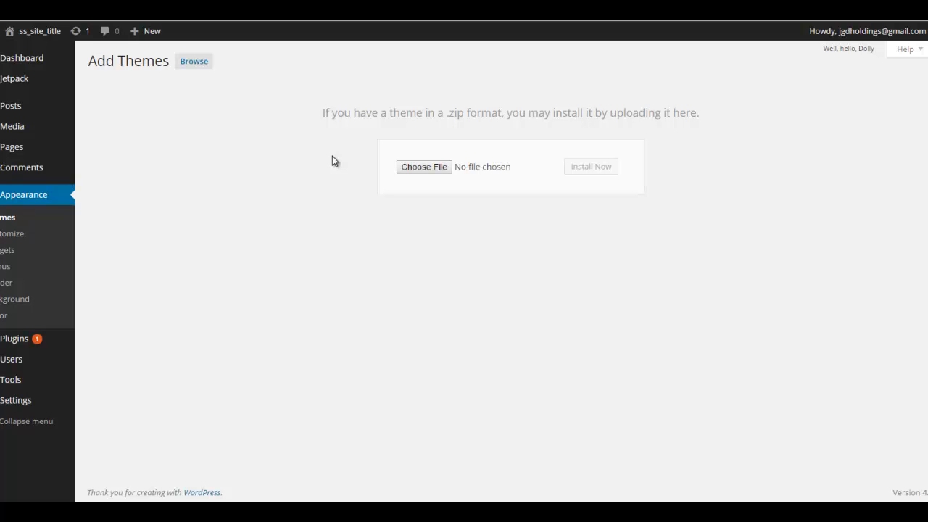
left_click(425, 167)
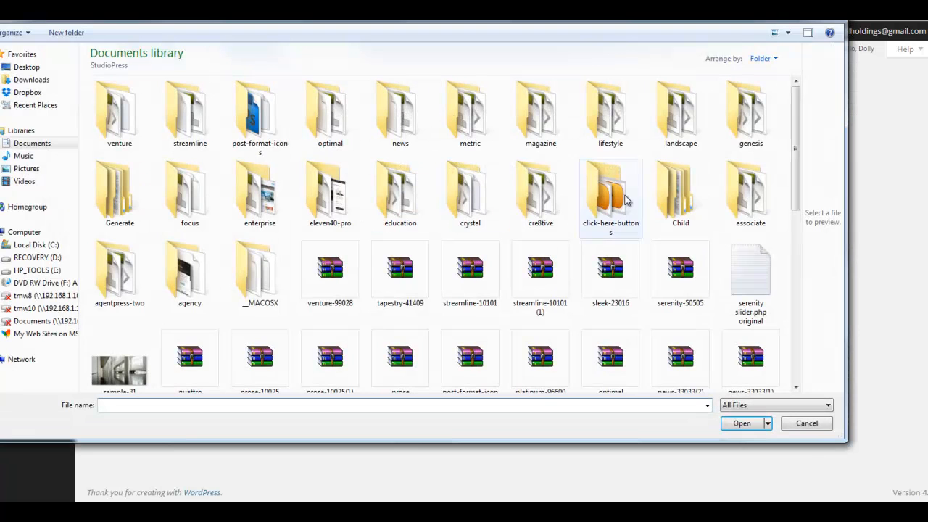
scroll("down", 3)
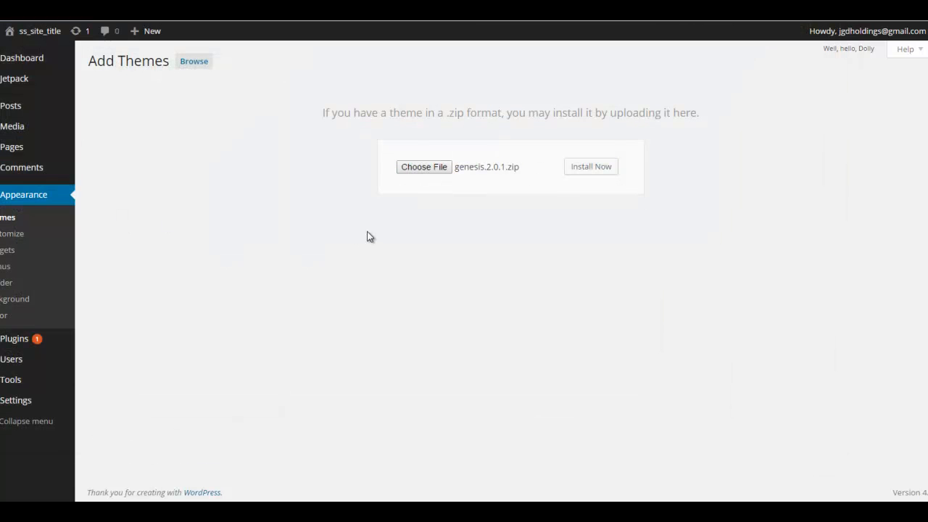
left_click(591, 166)
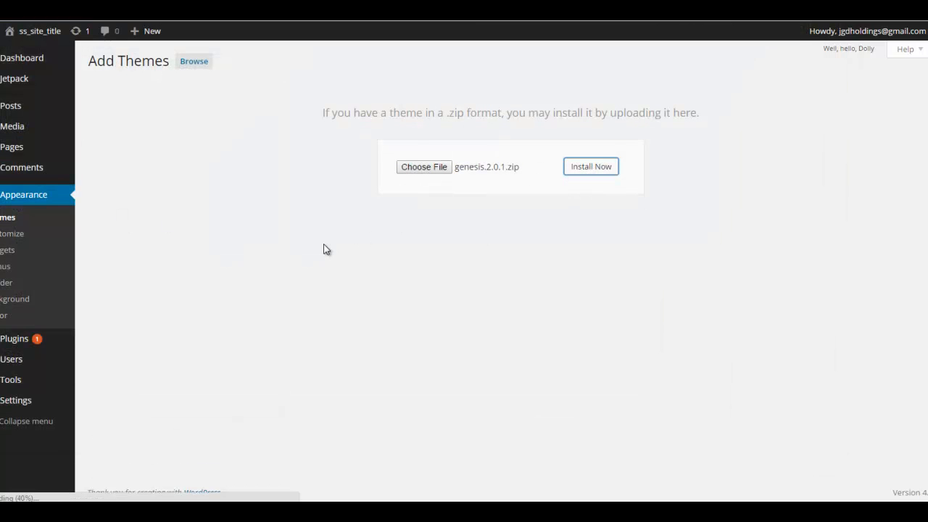
left_click(591, 166)
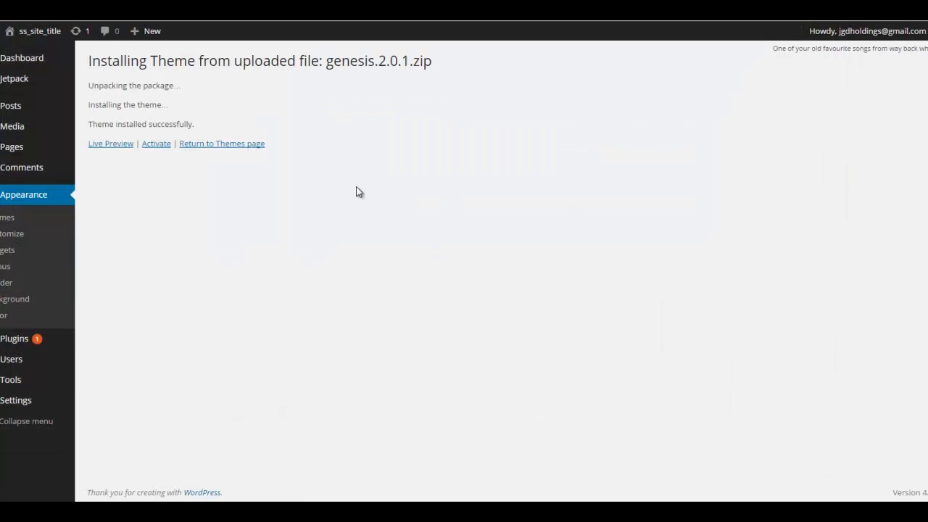
mouse_move(544, 188)
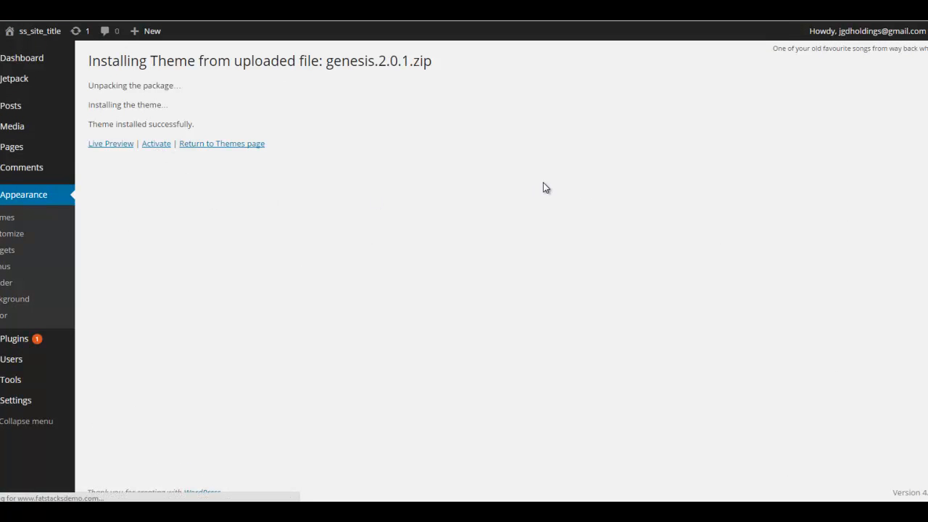
- Activate Genesis as the site's theme from the install result page
left_click(156, 142)
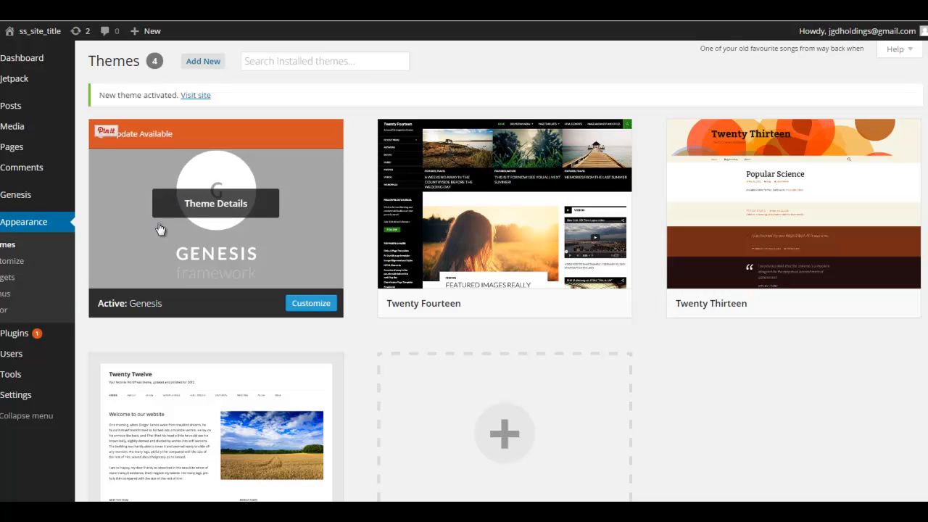
mouse_move(213, 80)
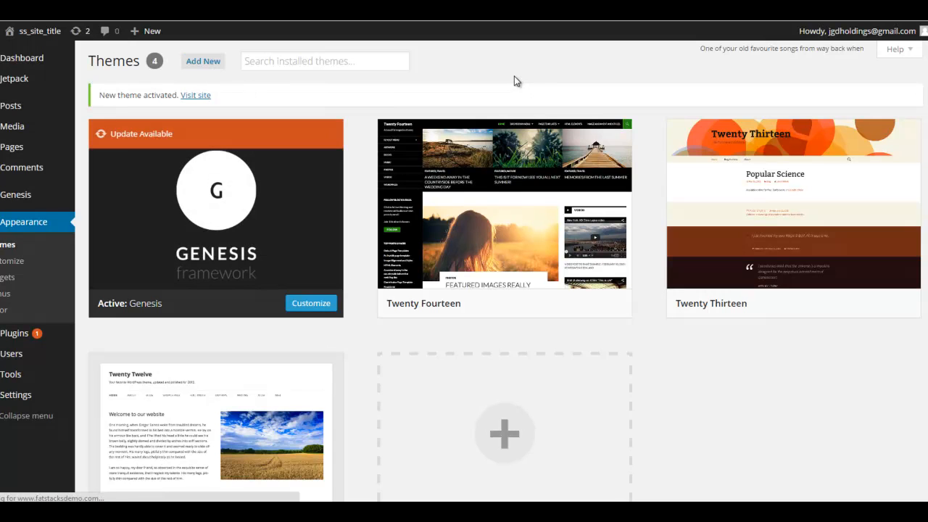
- Upload eleven40-pro.zip and install the child theme, with Genesis detected as parent
left_click(203, 61)
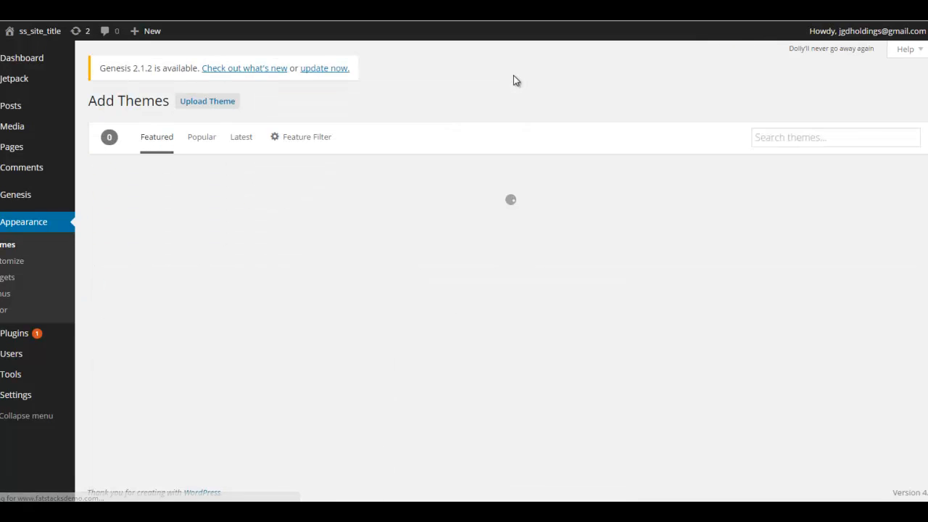
left_click(207, 100)
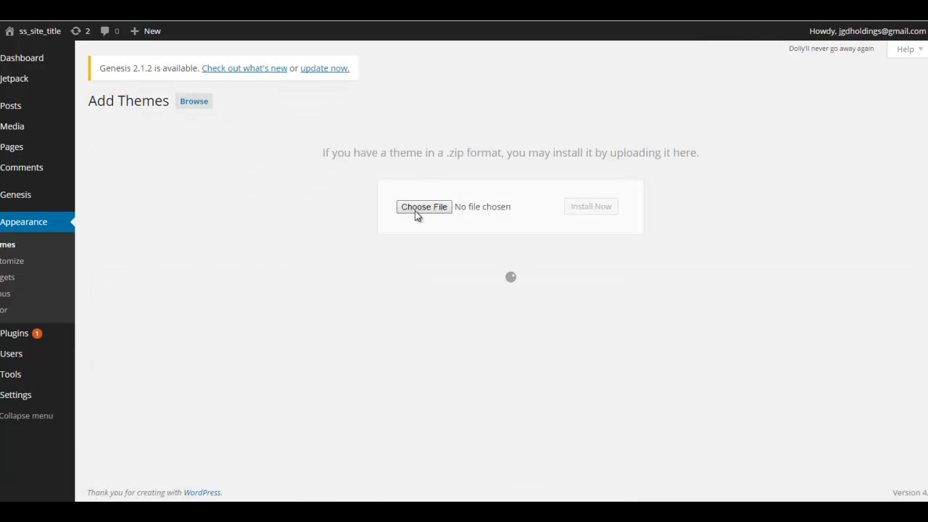
left_click(423, 207)
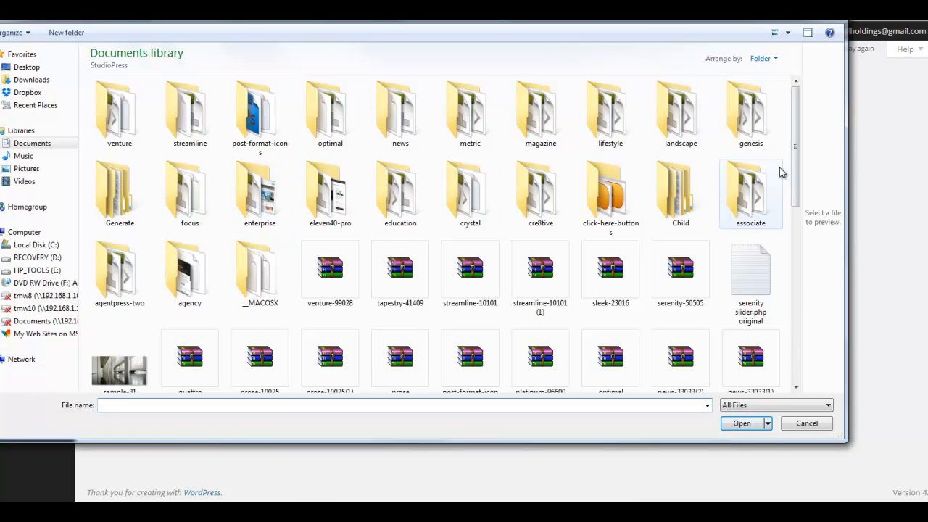
scroll("down", 3)
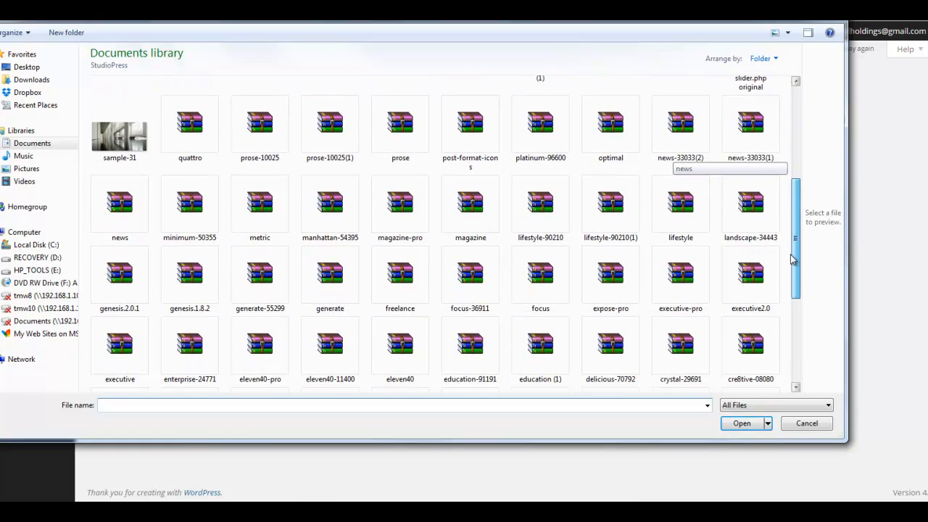
scroll("down", 3)
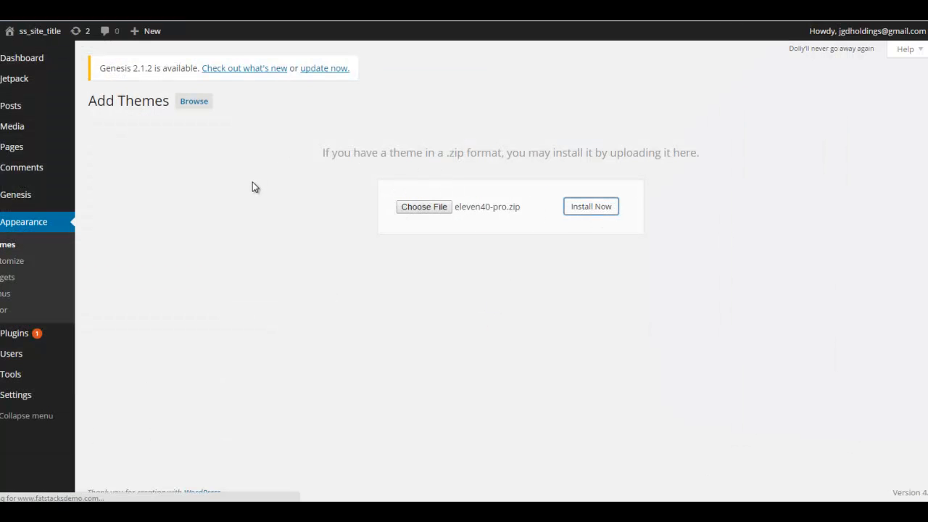
left_click(590, 206)
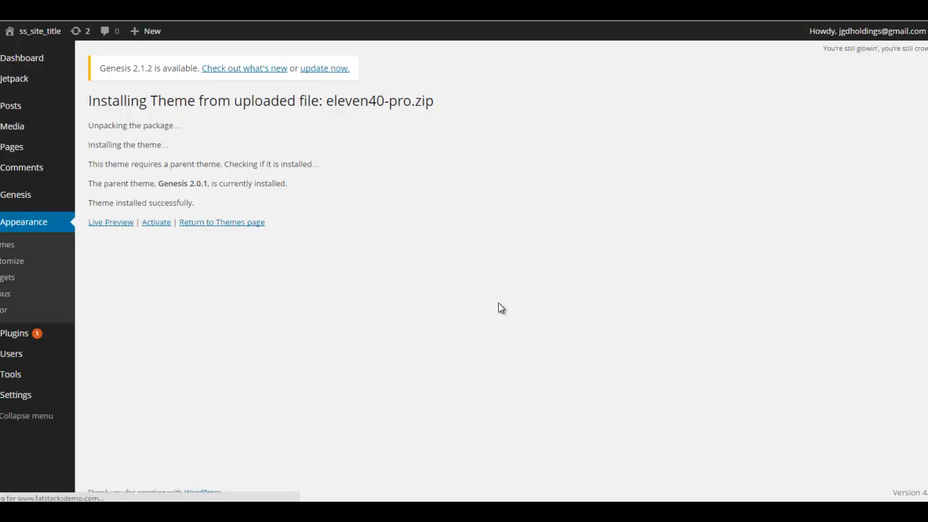
mouse_move(493, 272)
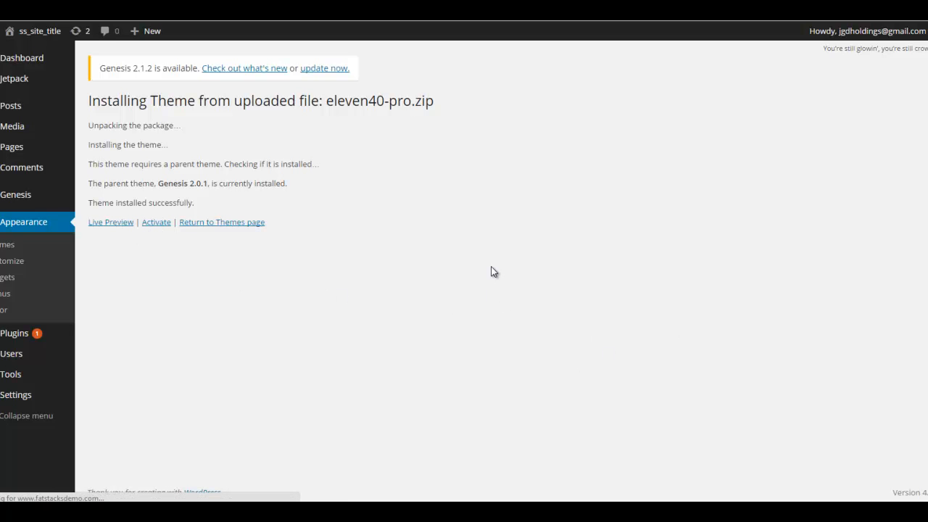
- Activate eleven40 Pro as the site's theme, leaving Genesis installed alongside
left_click(156, 222)
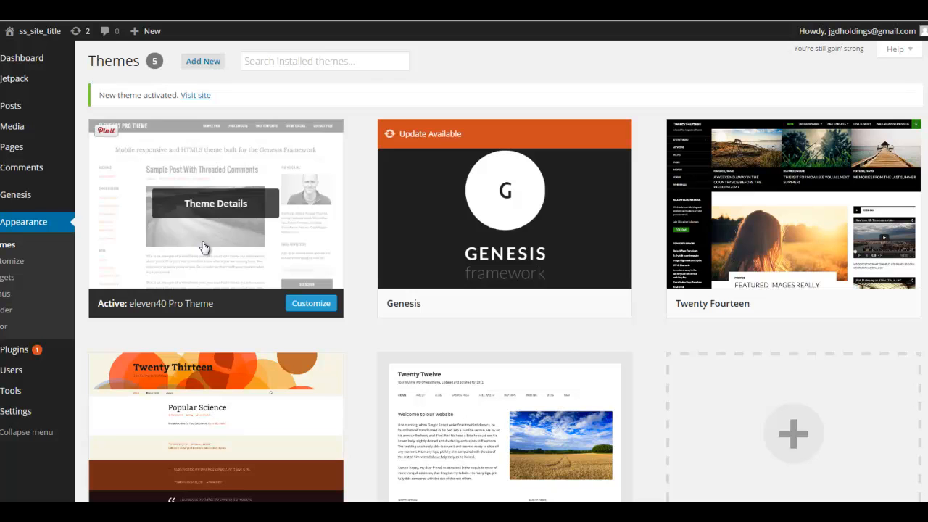
mouse_move(488, 93)
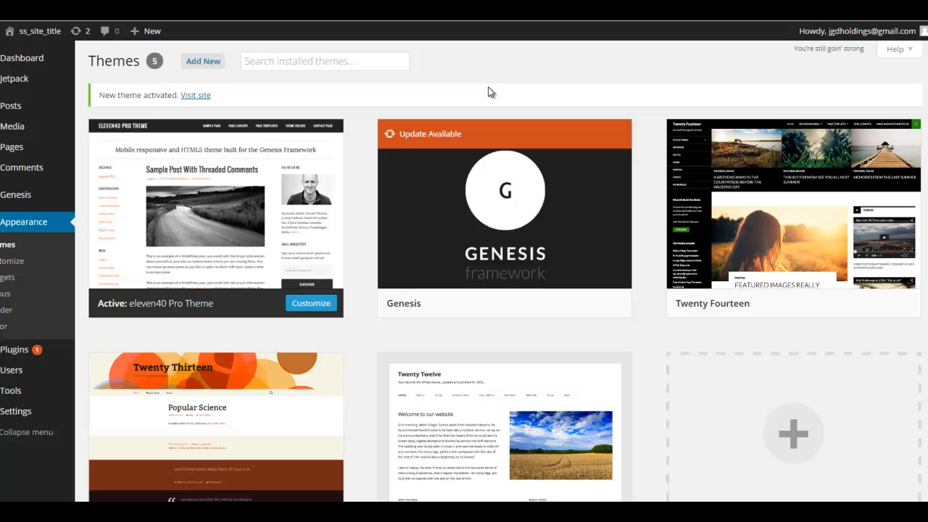
mouse_move(302, 111)
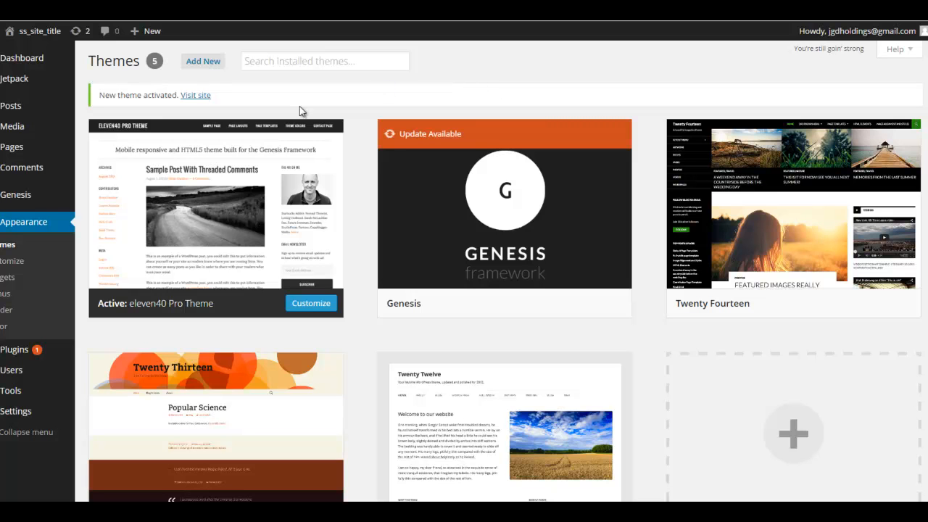
mouse_move(457, 89)
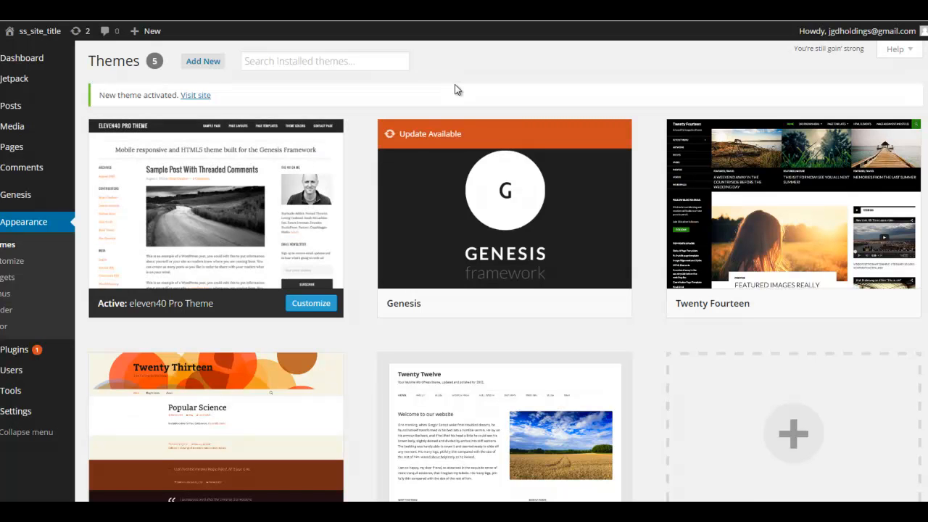
mouse_move(454, 91)
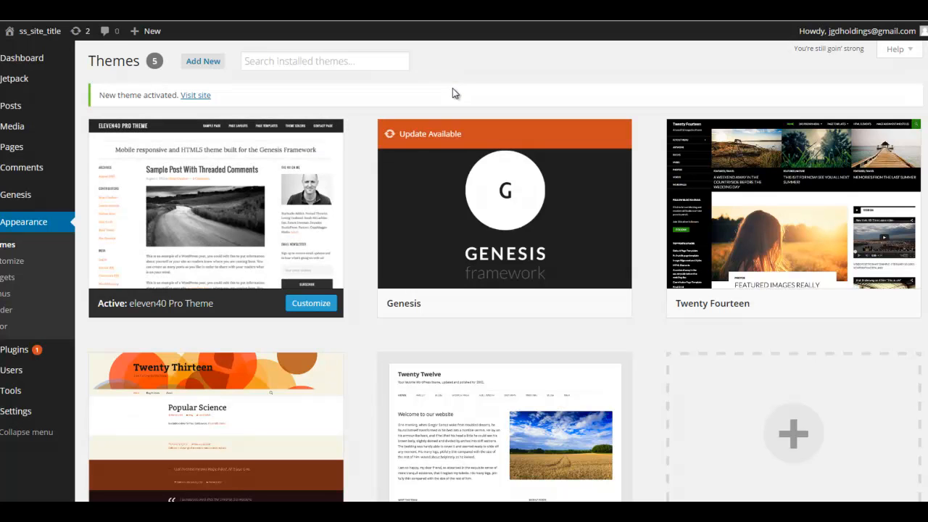